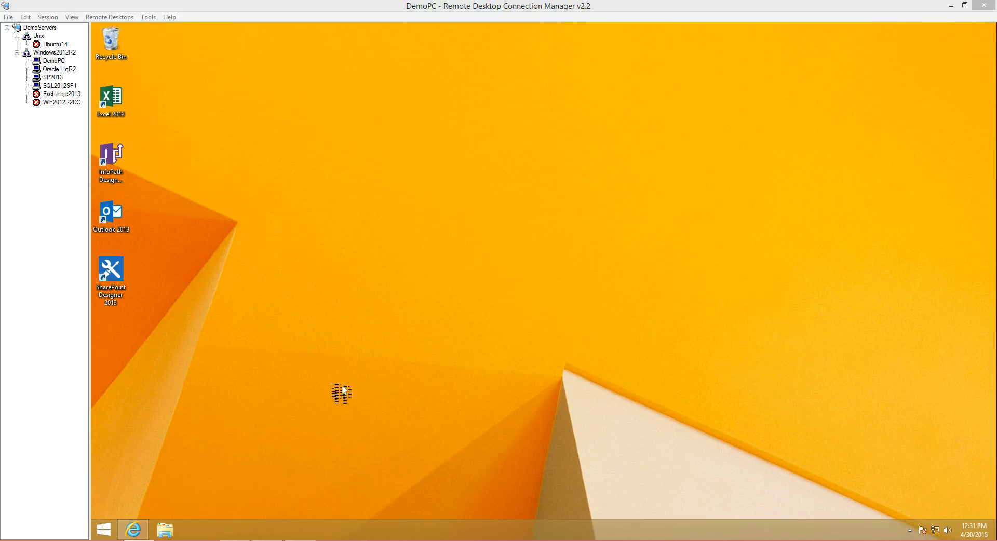
- Select Oracle11gR2 in the server tree to show its Services list
left_click(57, 68)
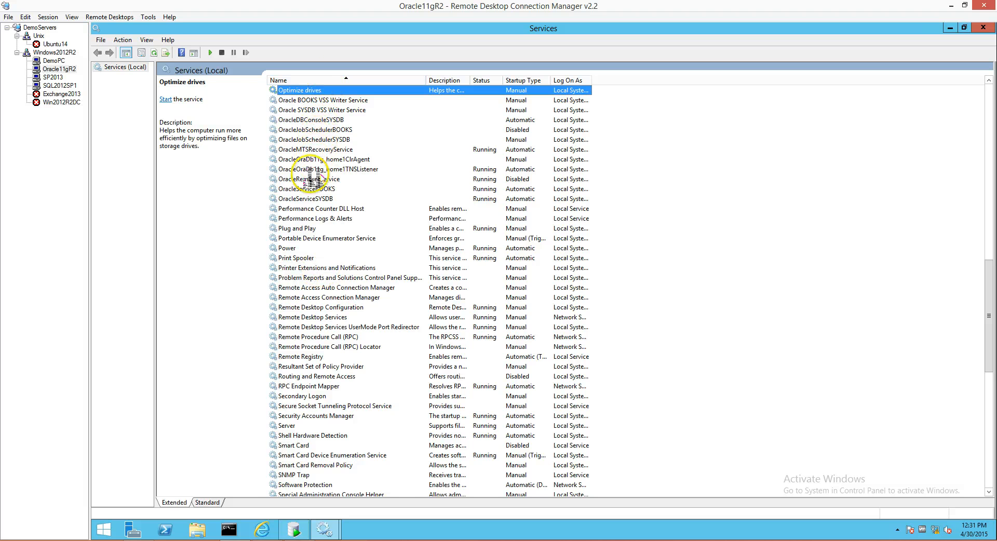
- Select the OracleOraDb11g_home1TNSListener service to confirm it is running
left_click(329, 170)
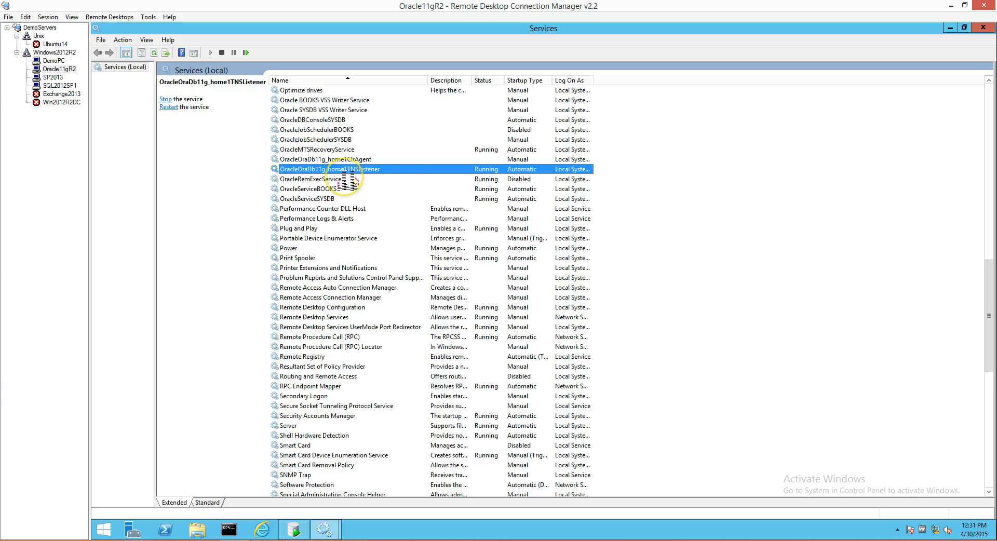
mouse_move(954, 34)
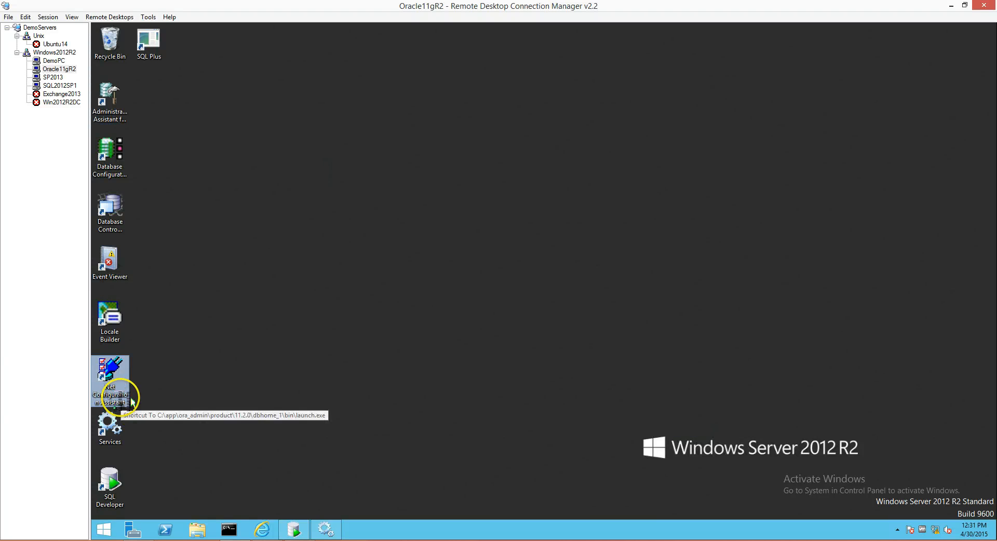
- Launch Oracle Net Configuration Assistant from the desktop shortcut, approving User Account Control
double_click(109, 369)
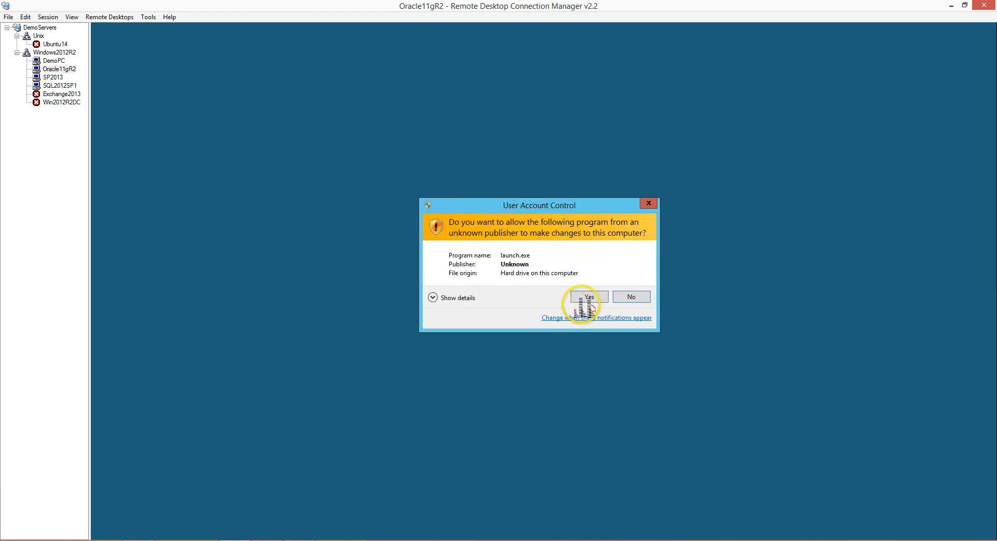
left_click(587, 297)
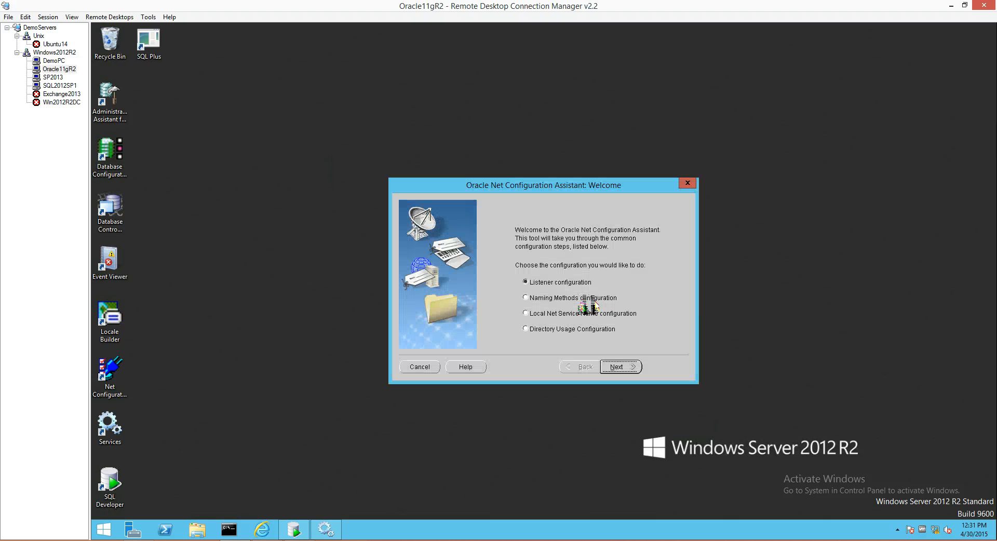
mouse_move(595, 283)
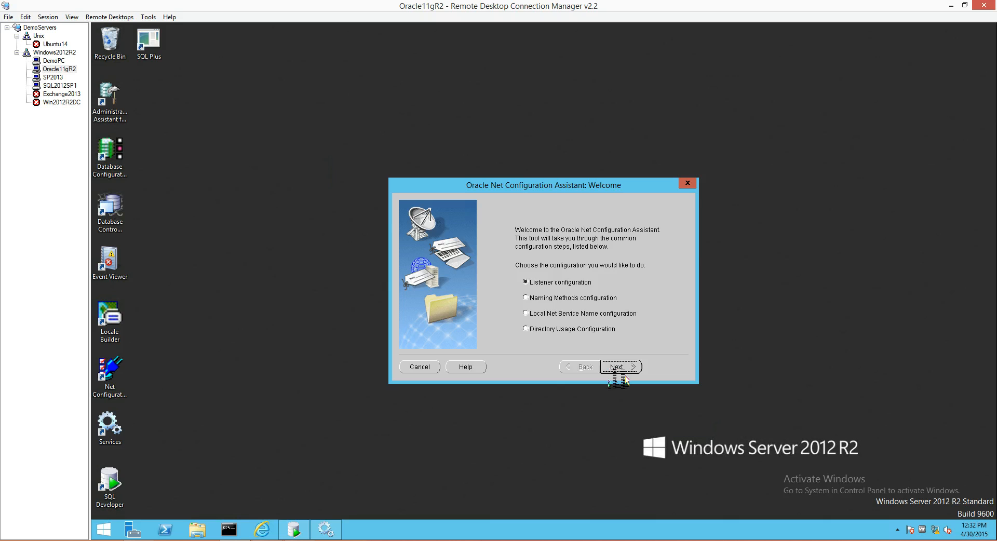
- Reconfigure the existing LISTENER, agreeing to stop it, and keep TCP protocol
left_click(620, 367)
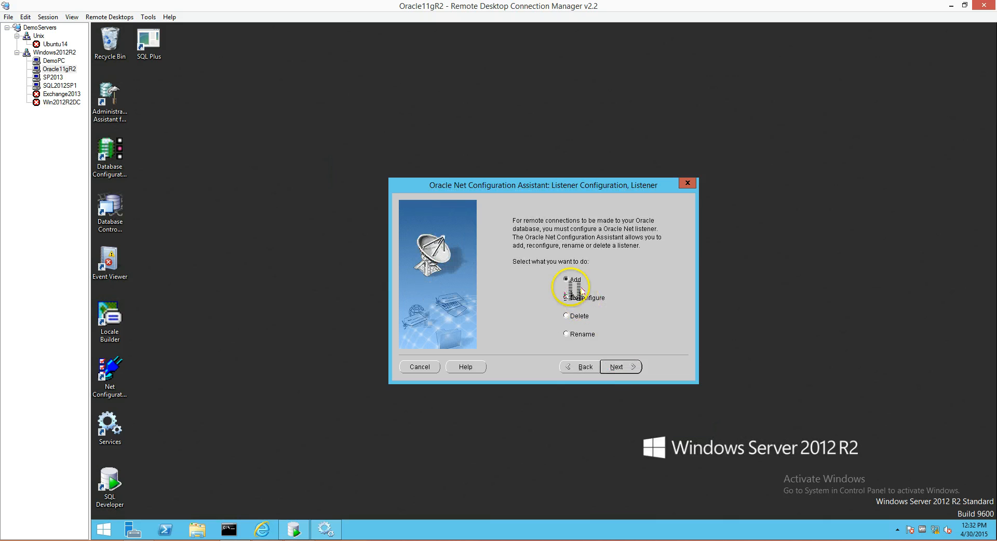
left_click(566, 297)
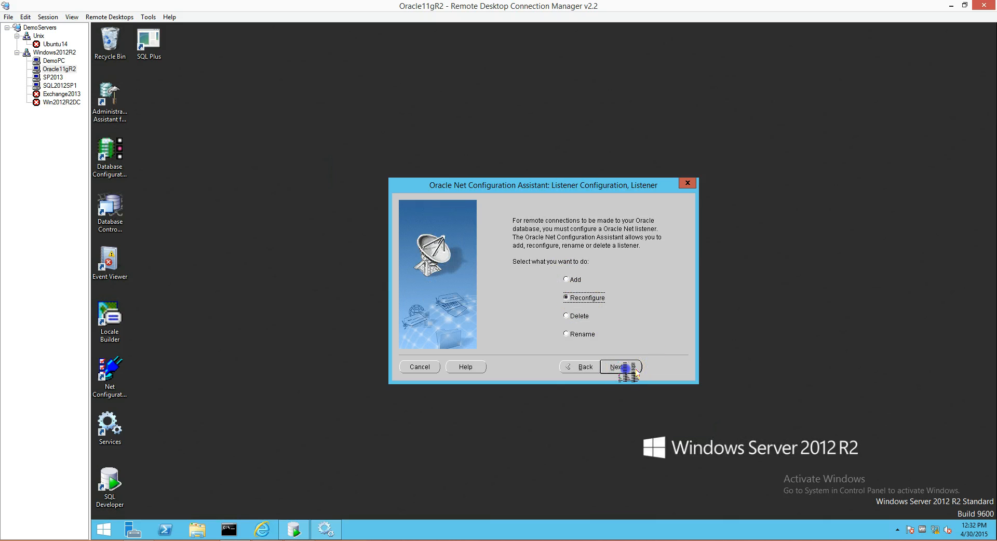
left_click(620, 367)
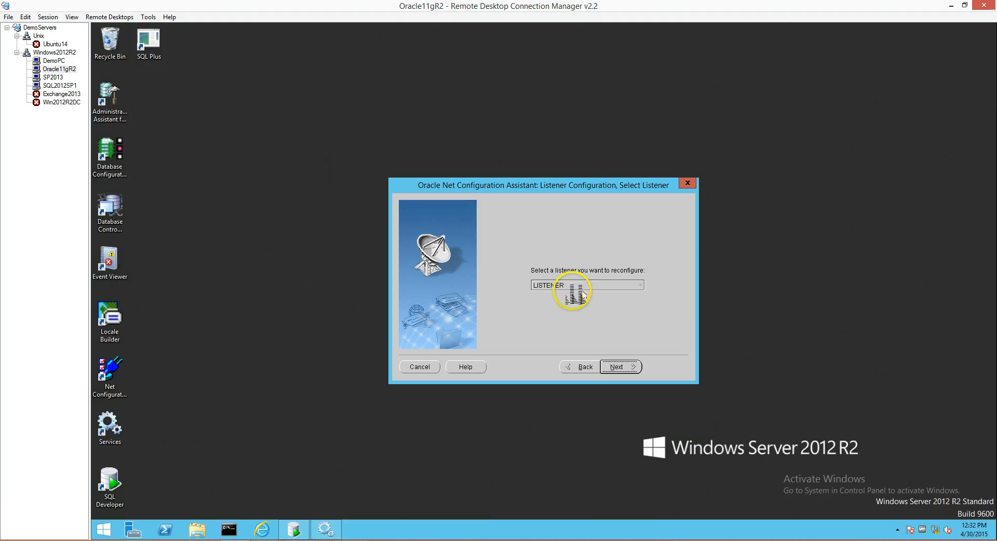
left_click(616, 367)
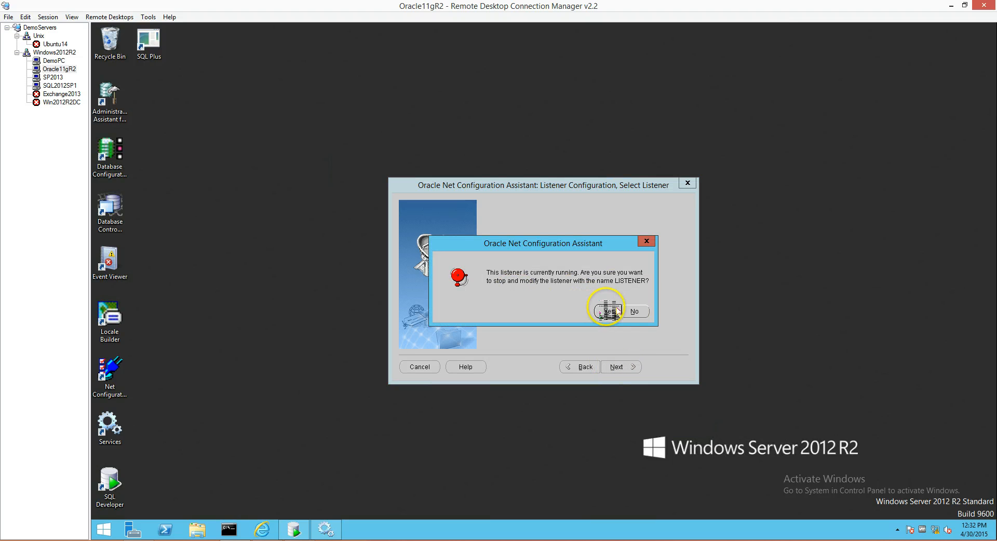
left_click(604, 311)
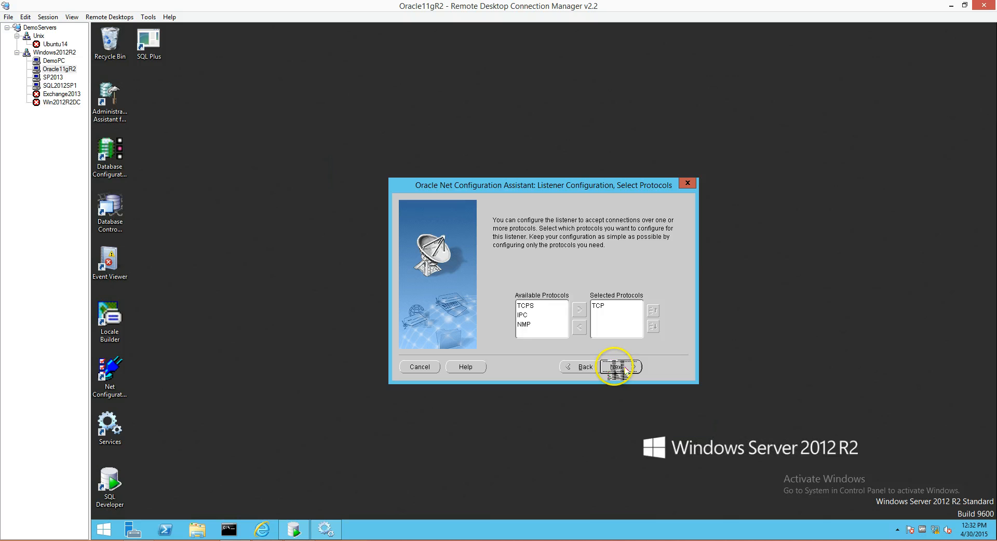
left_click(621, 367)
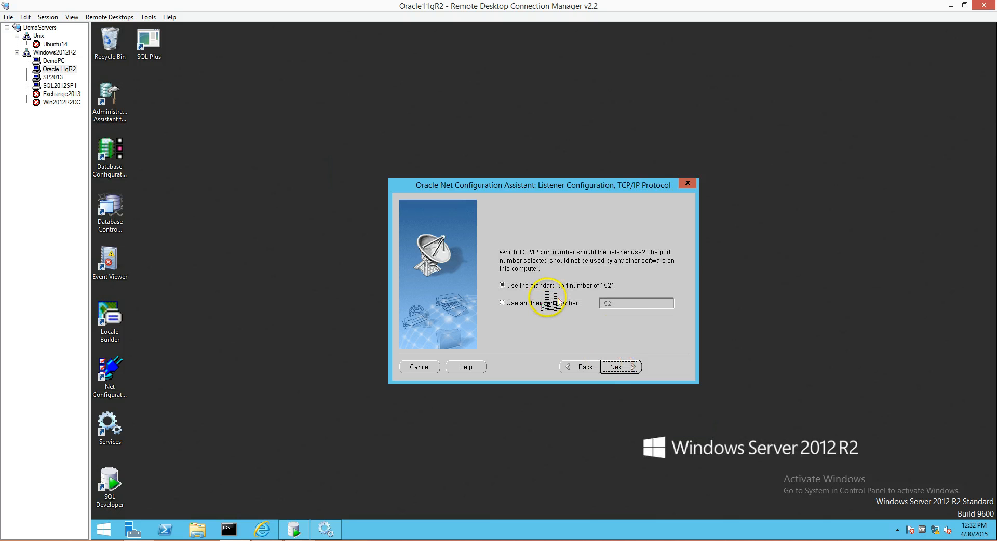
mouse_move(601, 289)
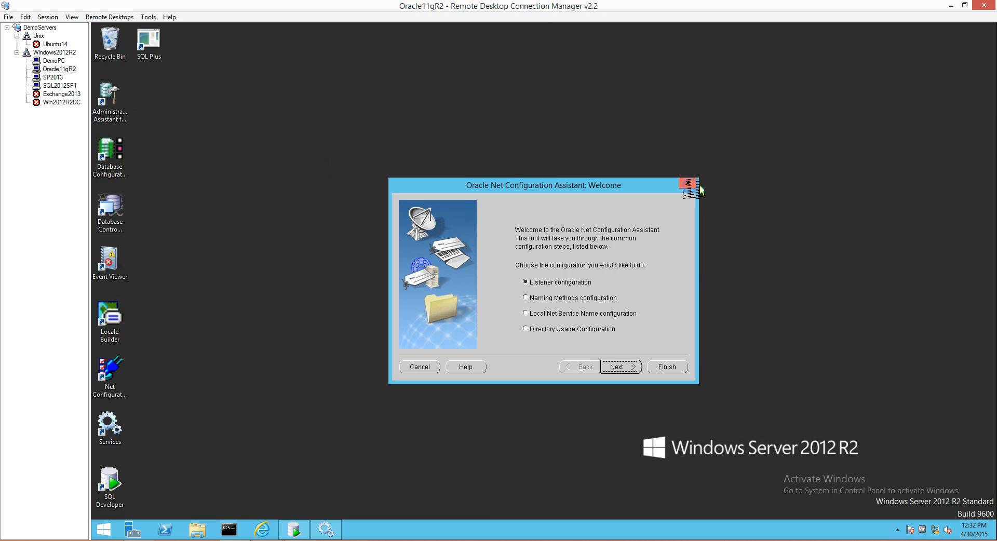
- Cancel the assistant, then refresh Services and start OracleOraDb11g_home1TNSListener
left_click(688, 184)
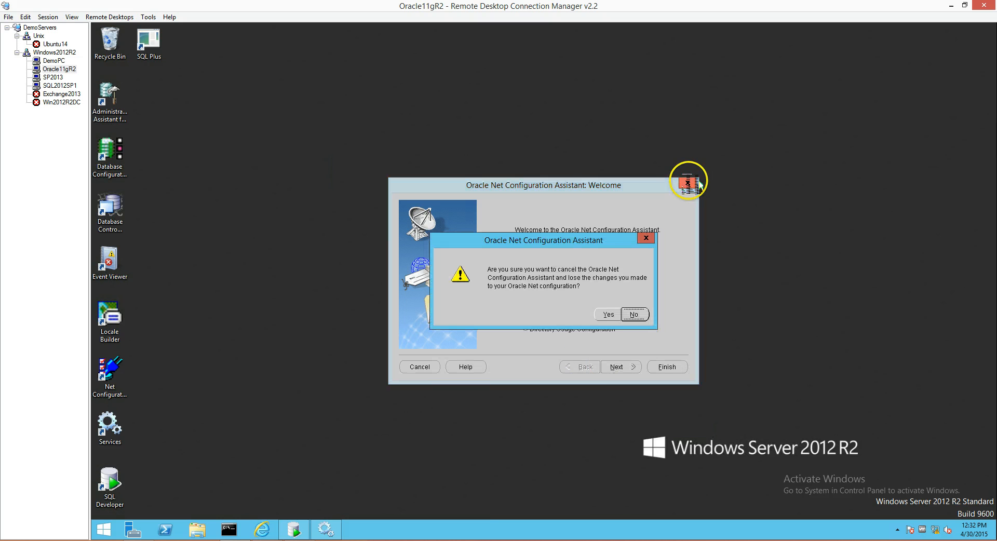
left_click(607, 314)
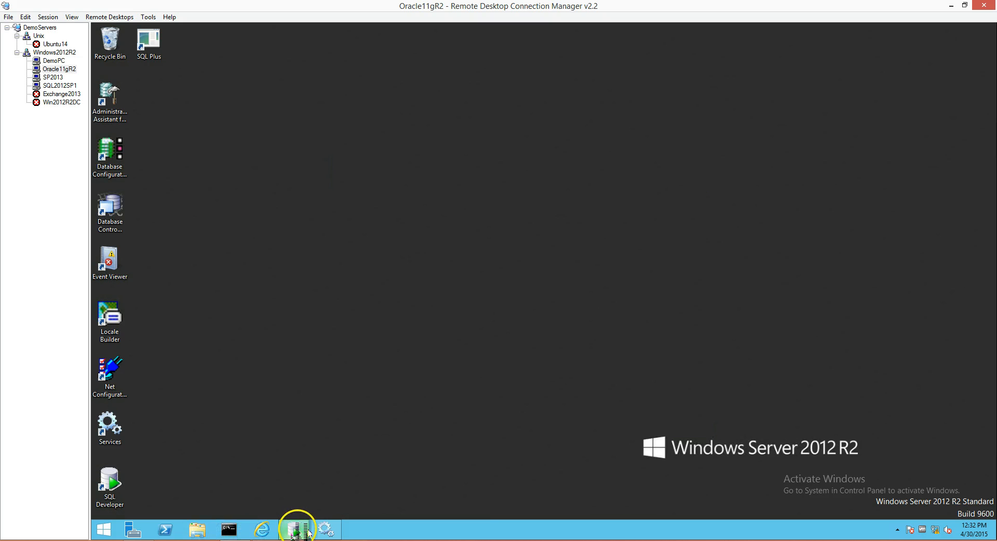
left_click(297, 529)
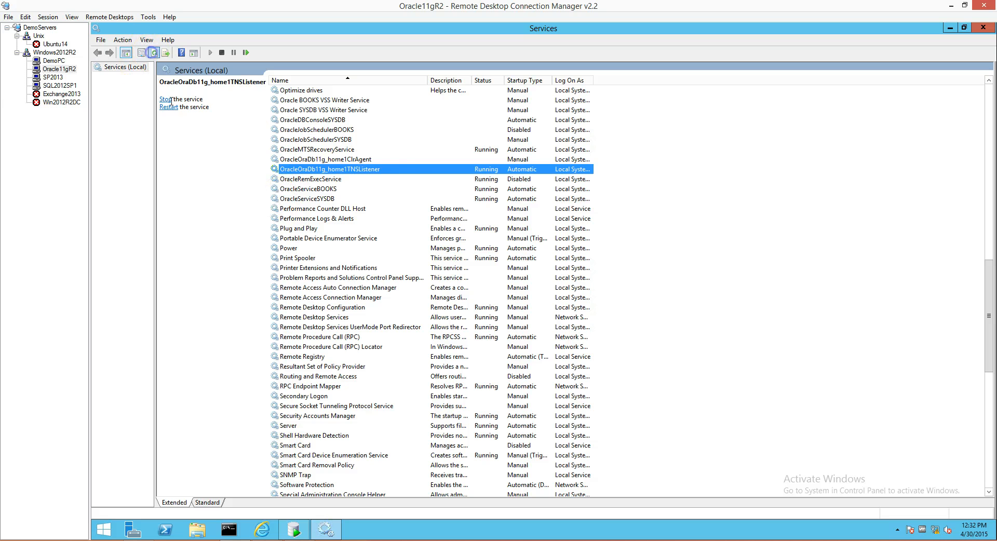
left_click(168, 98)
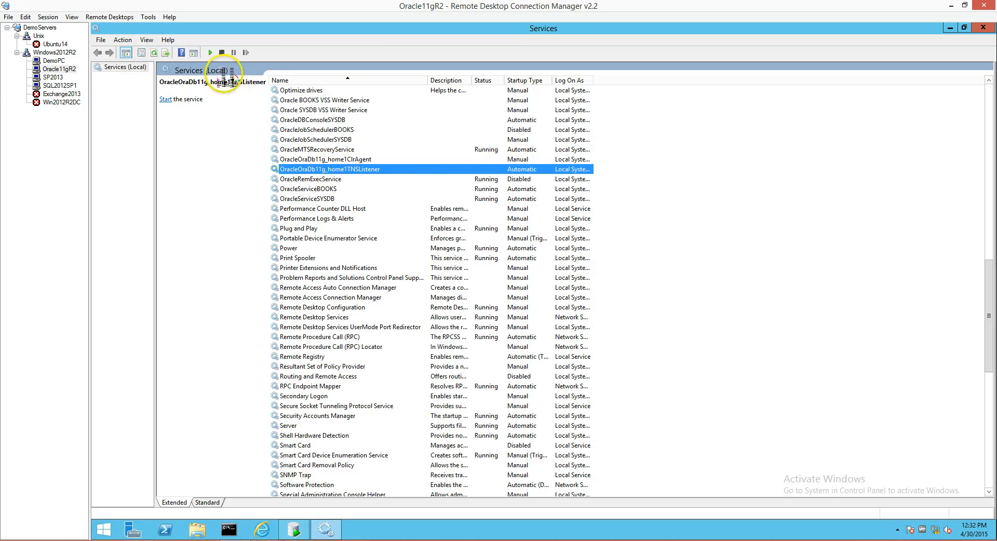
left_click(165, 99)
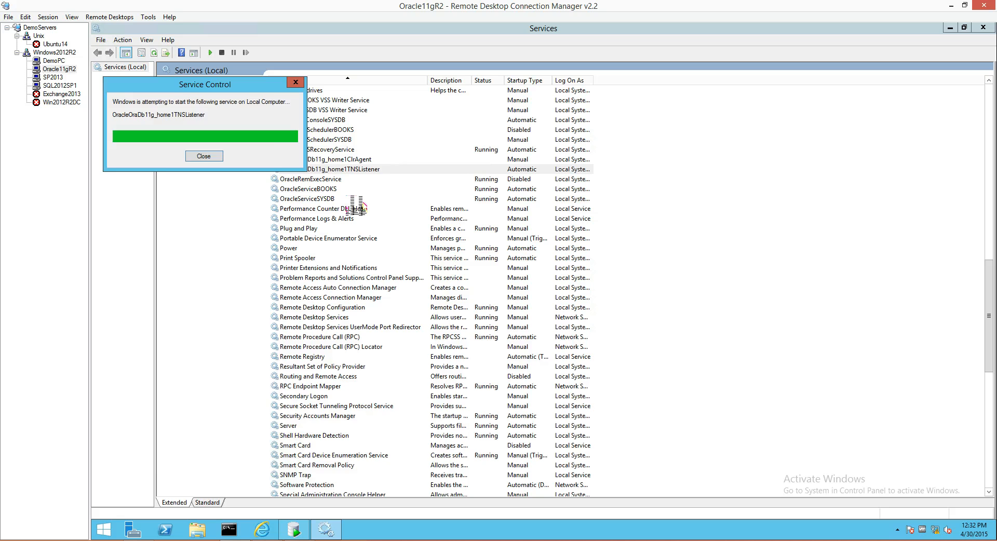
left_click(203, 156)
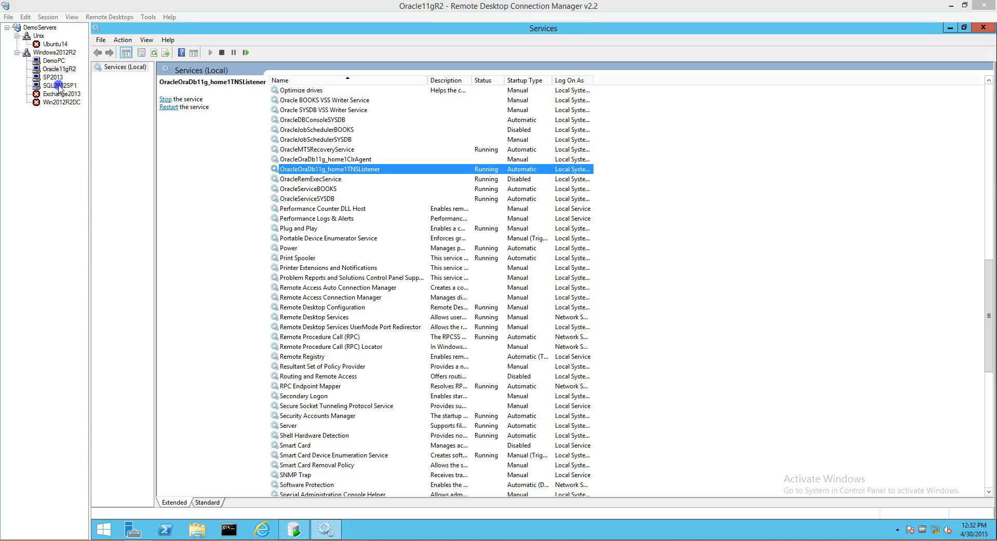
- Select SQL2012SP1 in the server tree to show that server's desktop
left_click(59, 85)
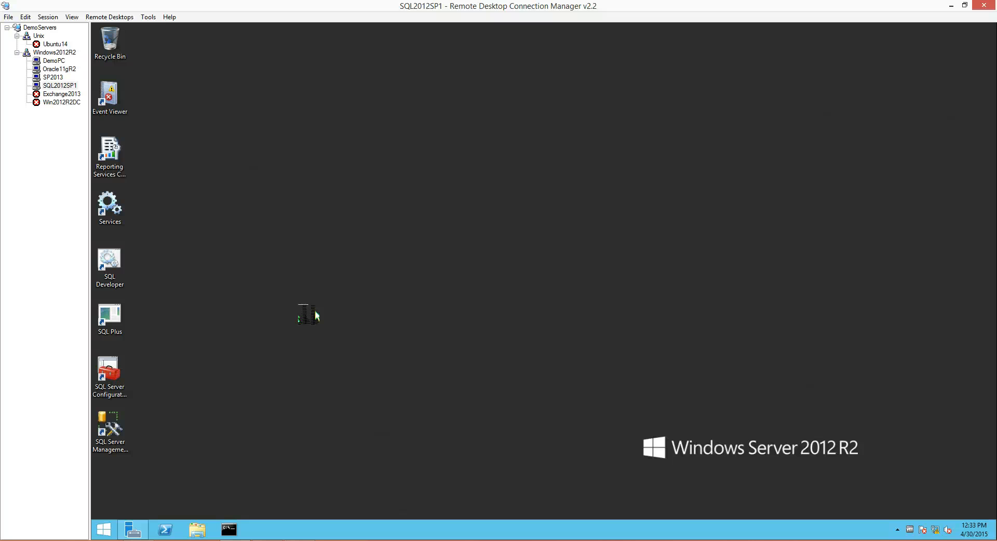
- Browse C:\app\administrator\product\11.2.0 to see client_1 and client_2, then close File Explorer
left_click(196, 529)
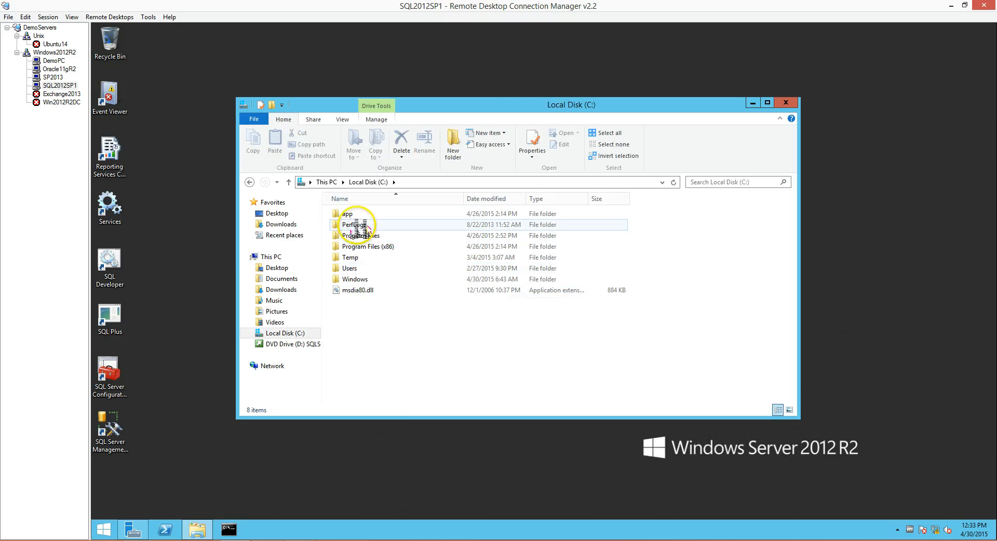
double_click(348, 213)
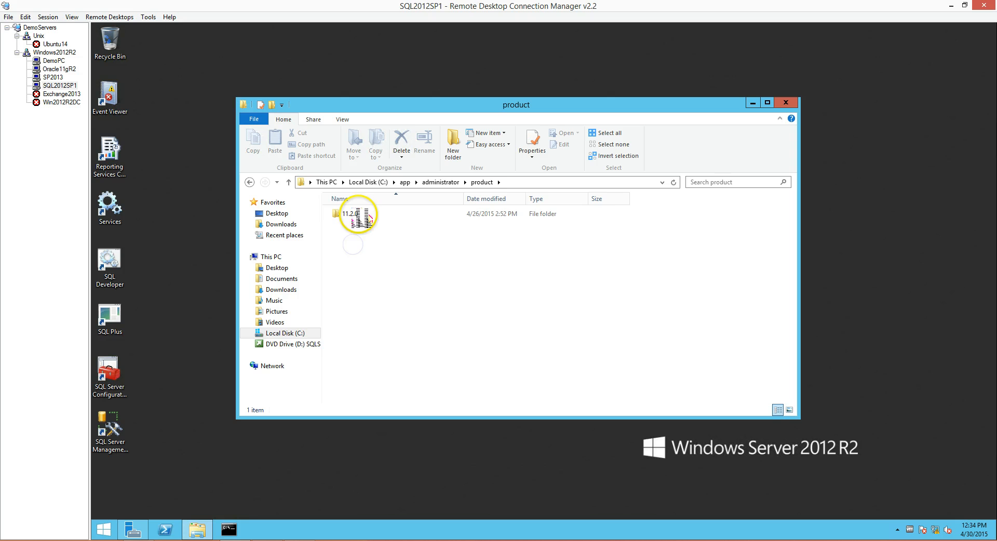
double_click(358, 213)
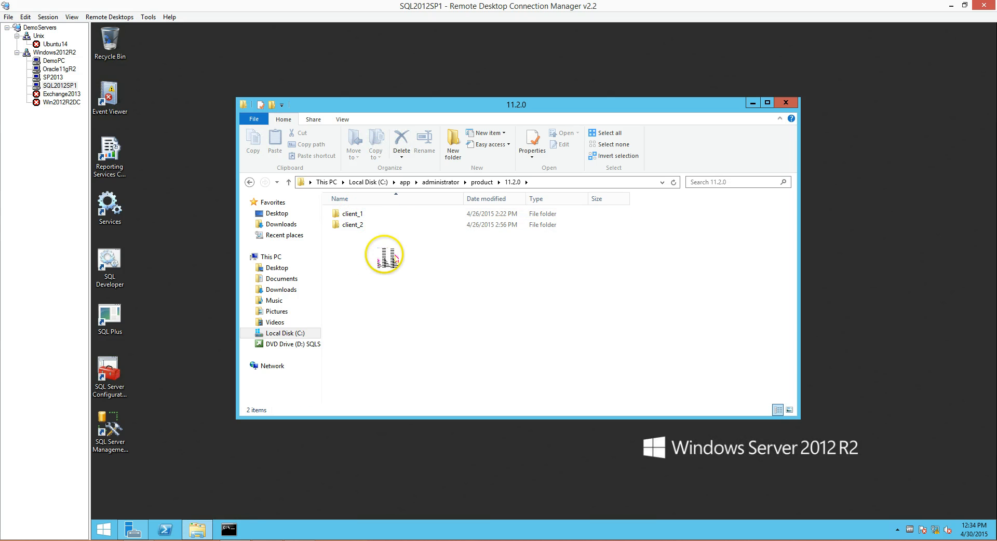
mouse_move(393, 274)
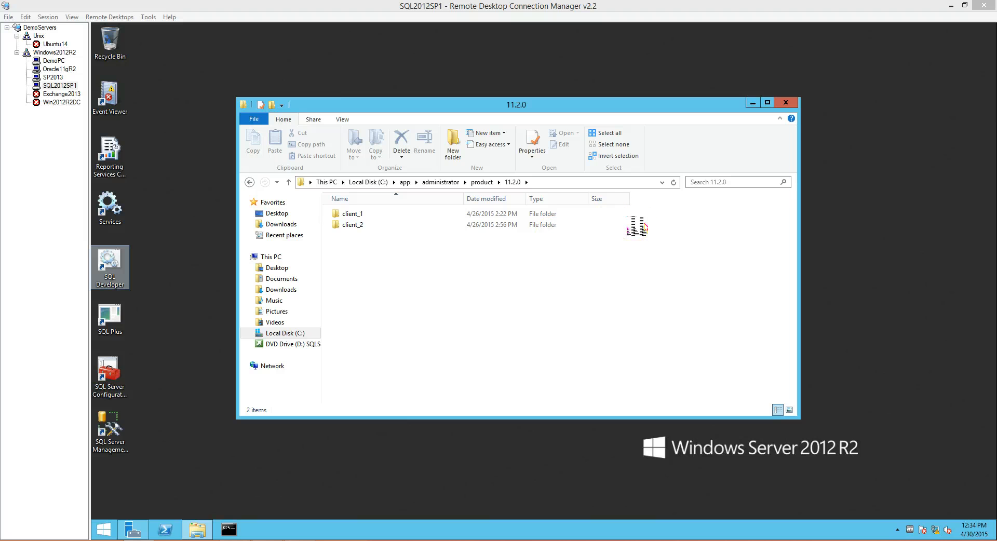
left_click(785, 103)
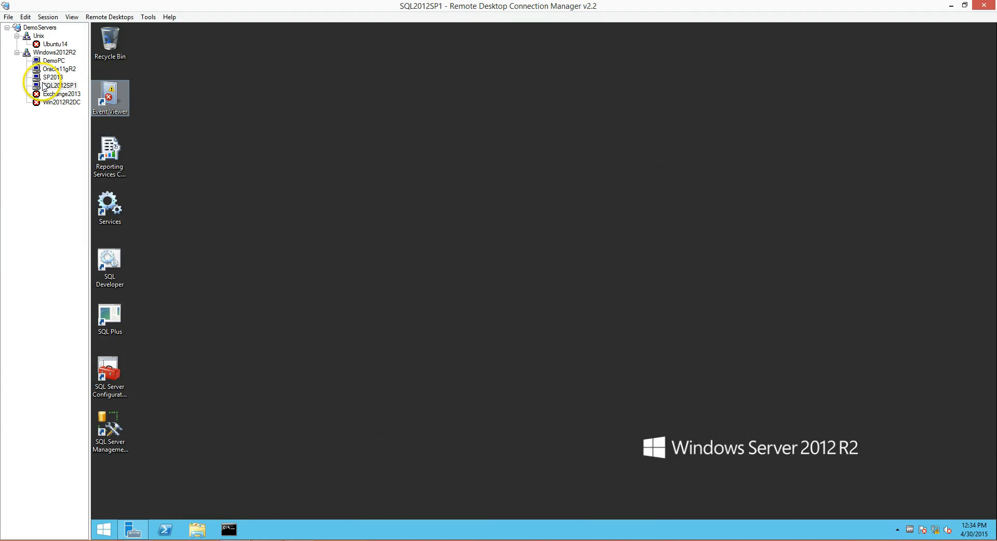
- Select SP2013 in the server tree to show the SharePoint server desktop
left_click(54, 77)
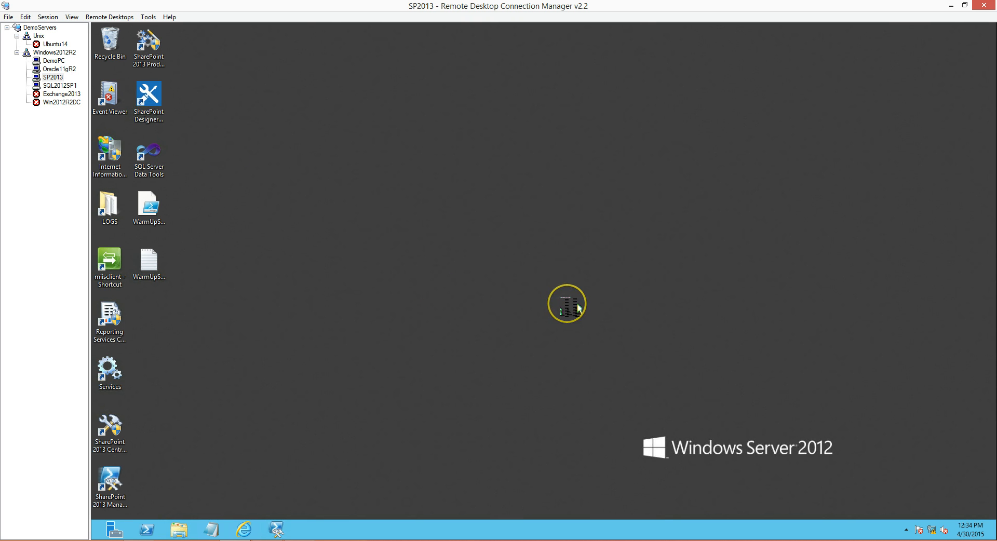
mouse_move(839, 448)
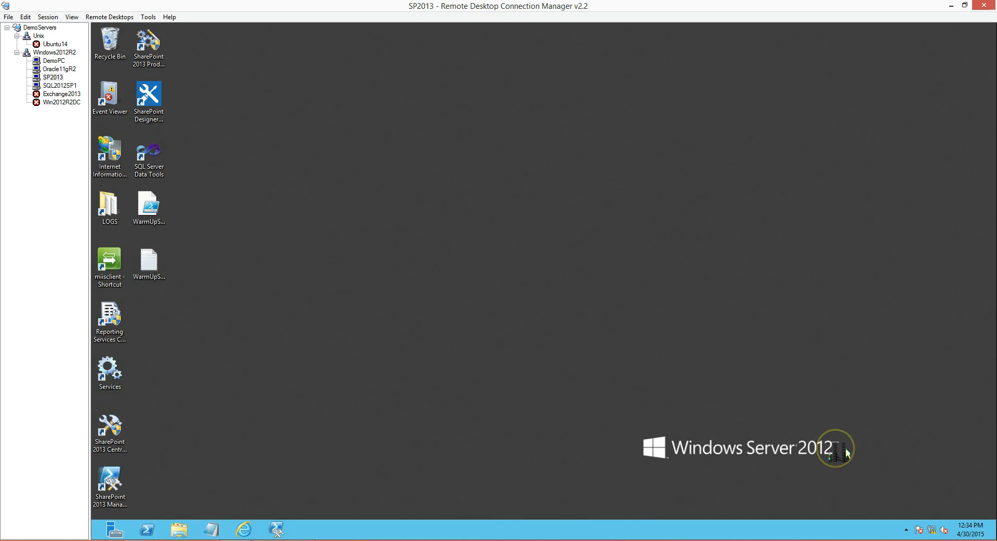
mouse_move(456, 356)
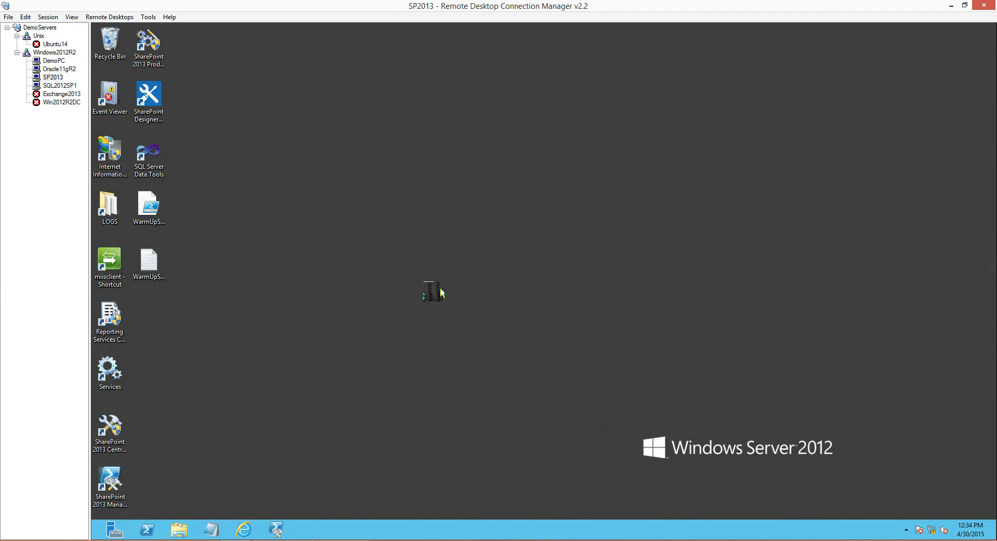
mouse_move(355, 138)
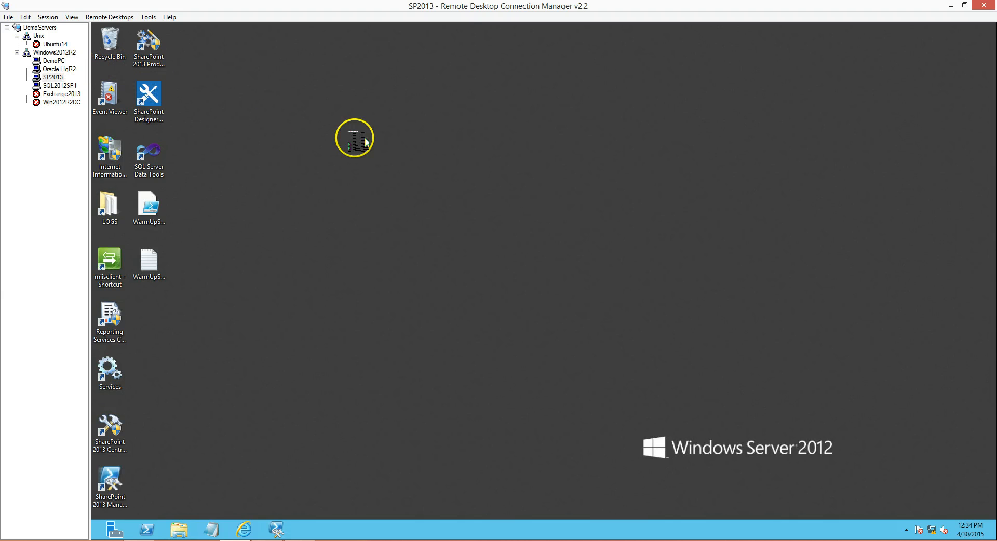